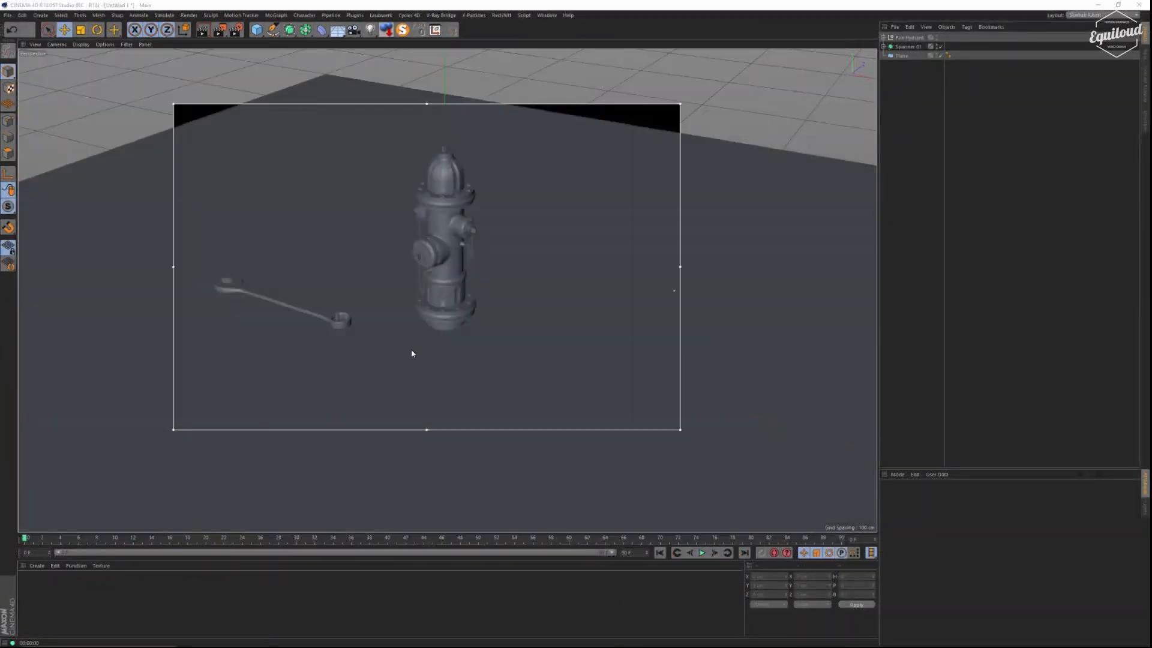
Create a new material named Override and load a Fresnel shader into its Color channel.
{"action": "left_click", "coordinate": [902, 55]}
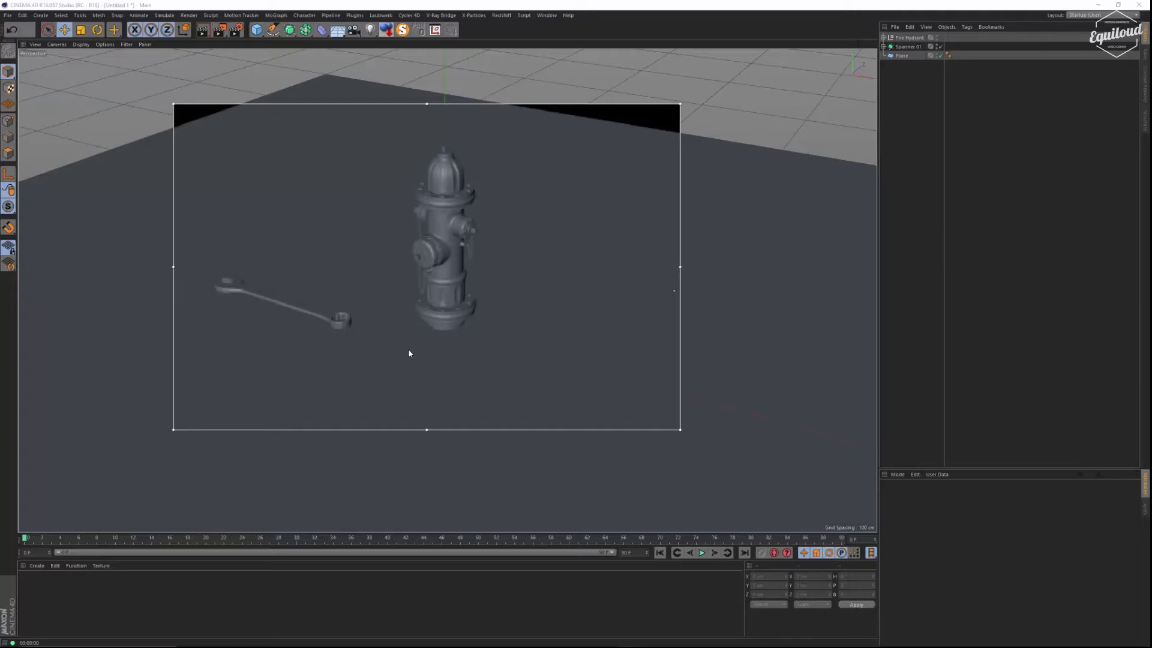
{"action": "mouse_move", "coordinate": [365, 373]}
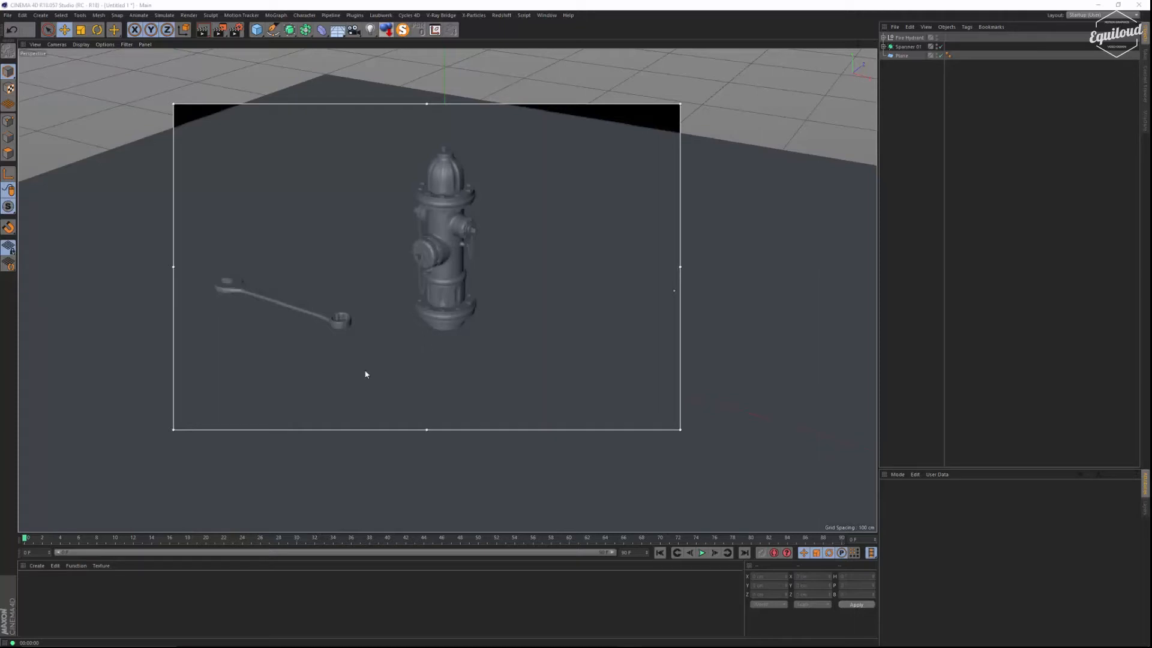
{"action": "mouse_move", "coordinate": [96, 602]}
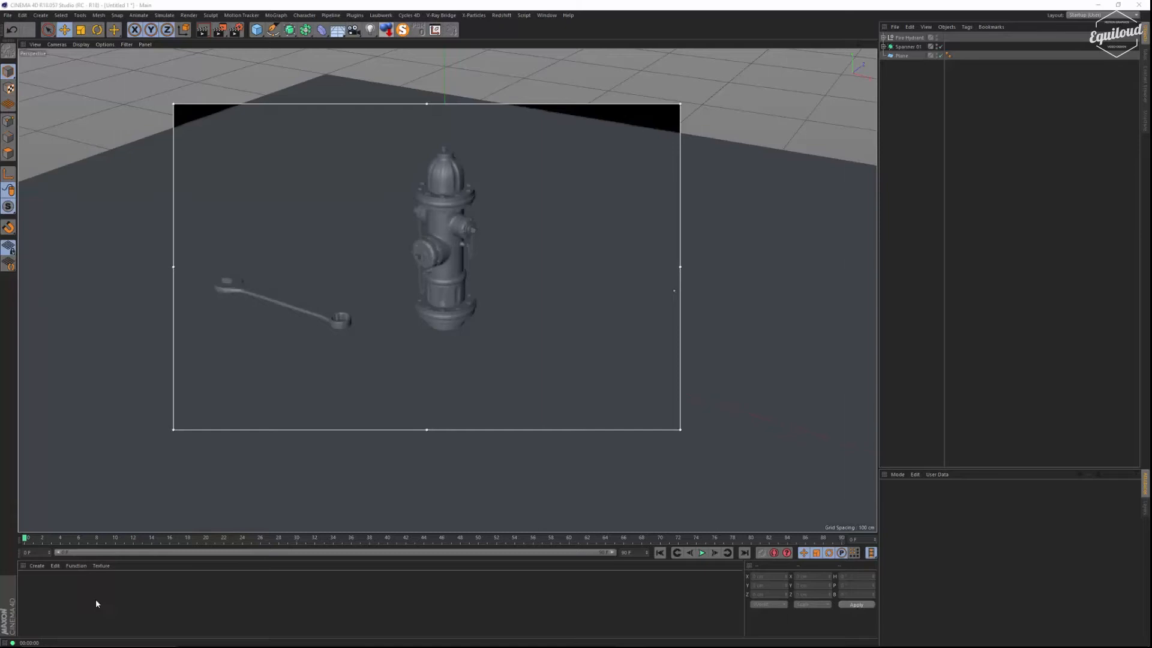
{"action": "double_click", "coordinate": [27, 582]}
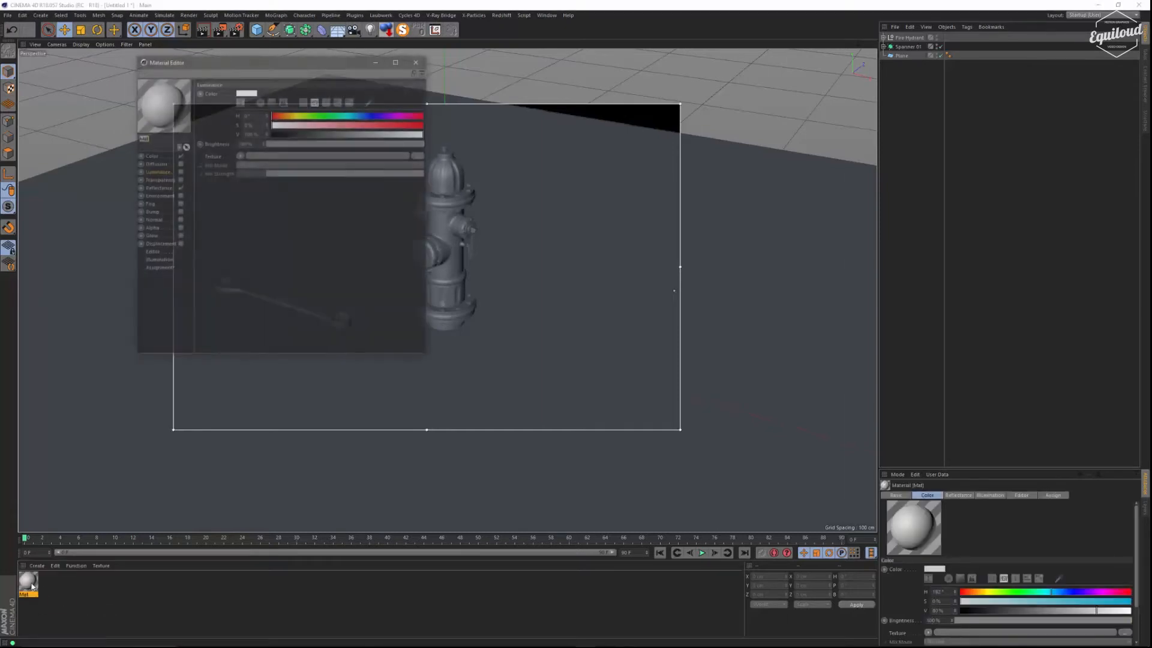
{"action": "left_click_drag", "start_coordinate": [165, 61], "coordinate": [316, 155]}
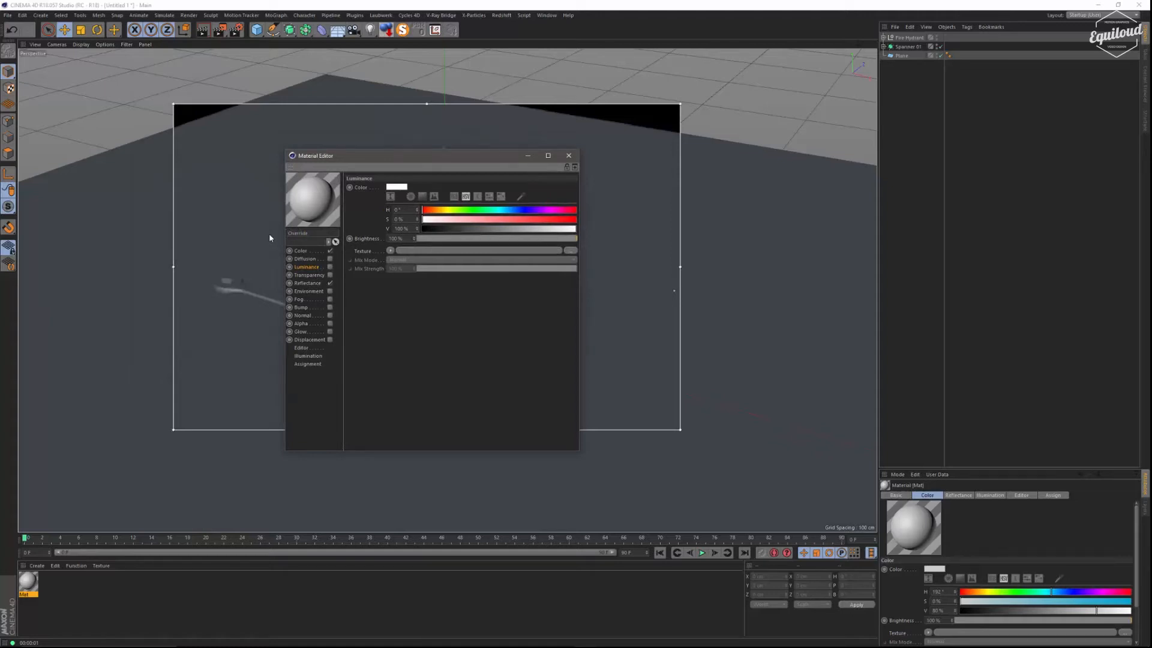
{"action": "left_click", "coordinate": [301, 251]}
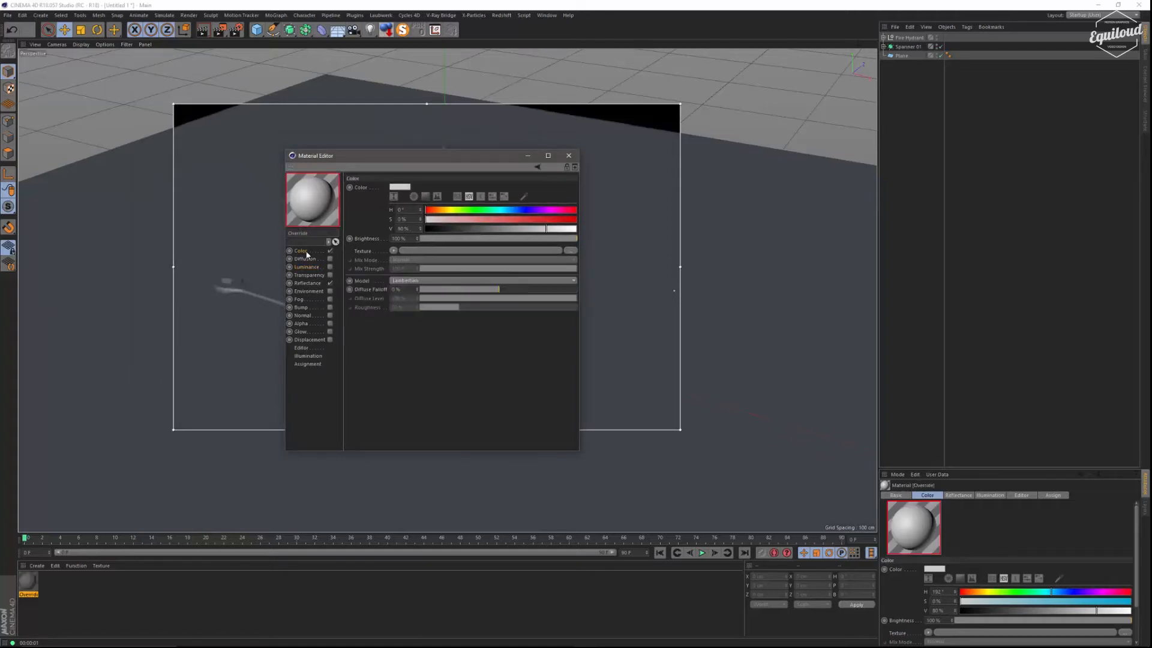
{"action": "left_click", "coordinate": [393, 251]}
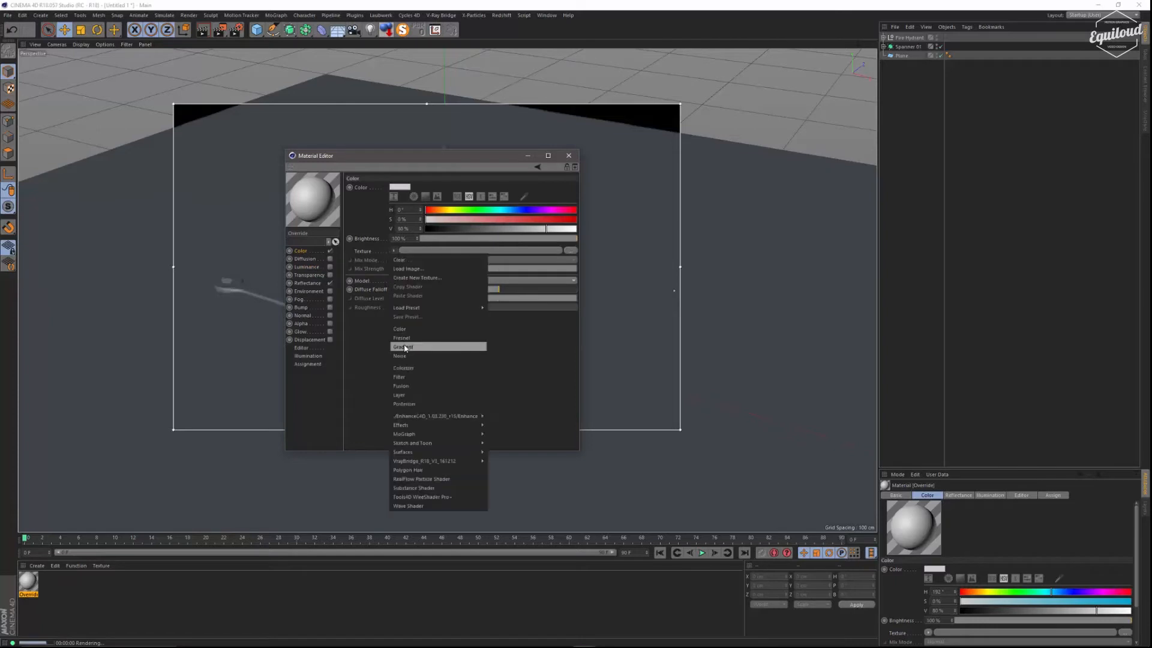
{"action": "left_click", "coordinate": [402, 346]}
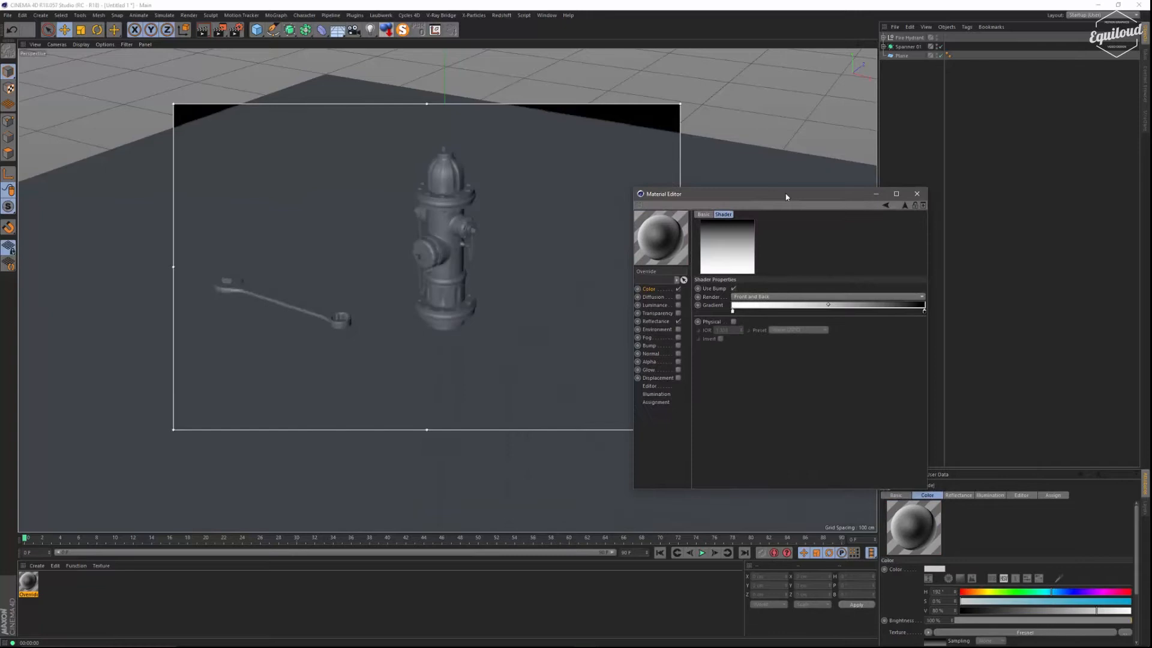
{"action": "mouse_move", "coordinate": [229, 30]}
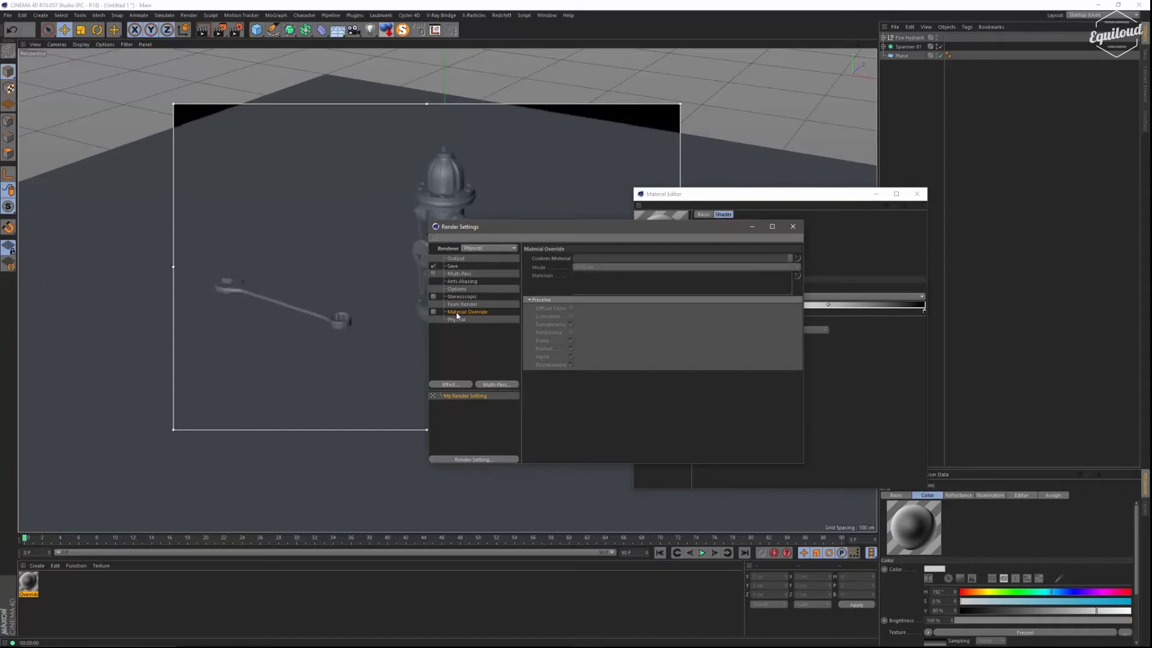
Enable Material Override using the Override material, then close Render Settings.
{"action": "left_click", "coordinate": [433, 311]}
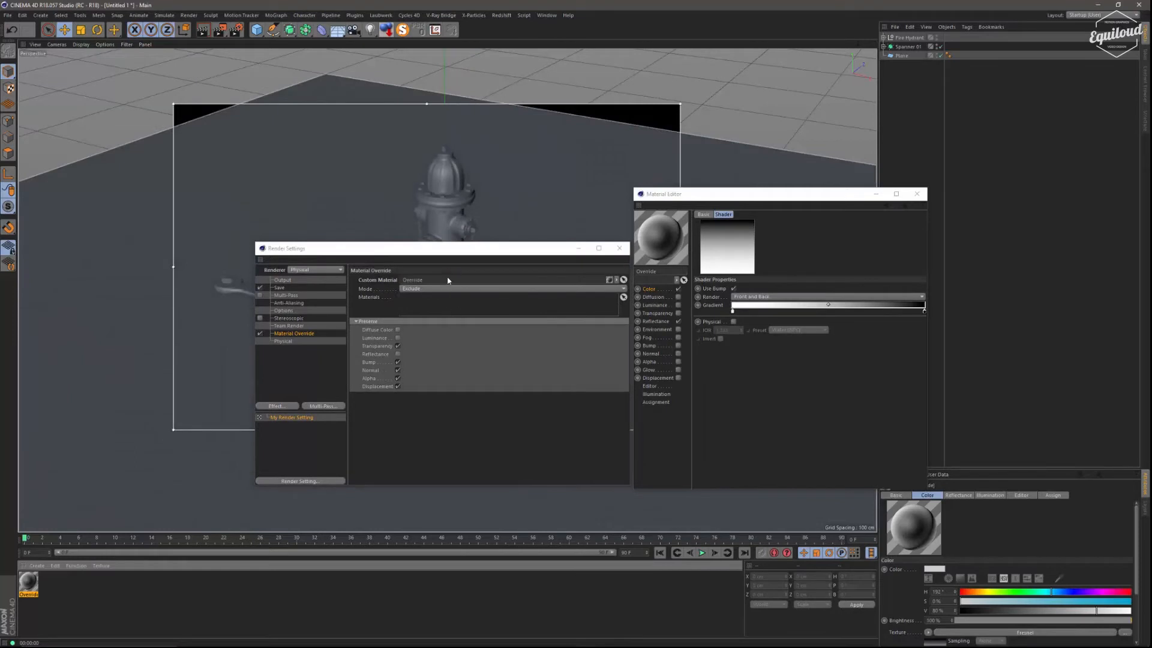
{"action": "left_click", "coordinate": [619, 248]}
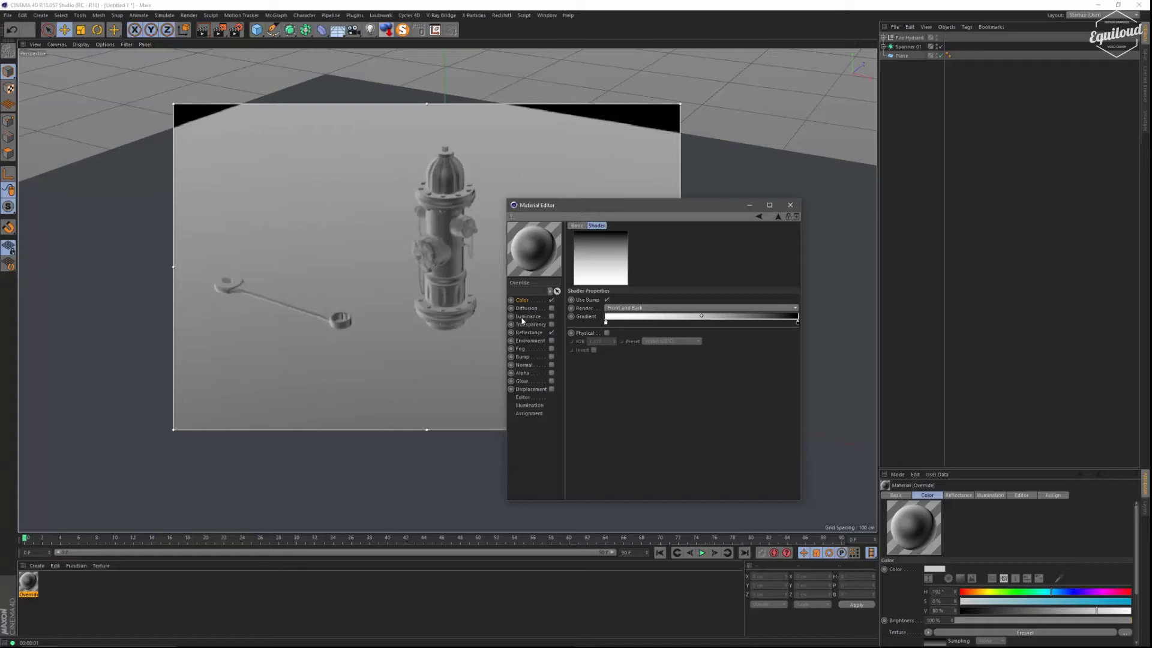
Enable the Override material's Luminance channel with an Ambient Occlusion shader as its texture.
{"action": "left_click", "coordinate": [551, 316]}
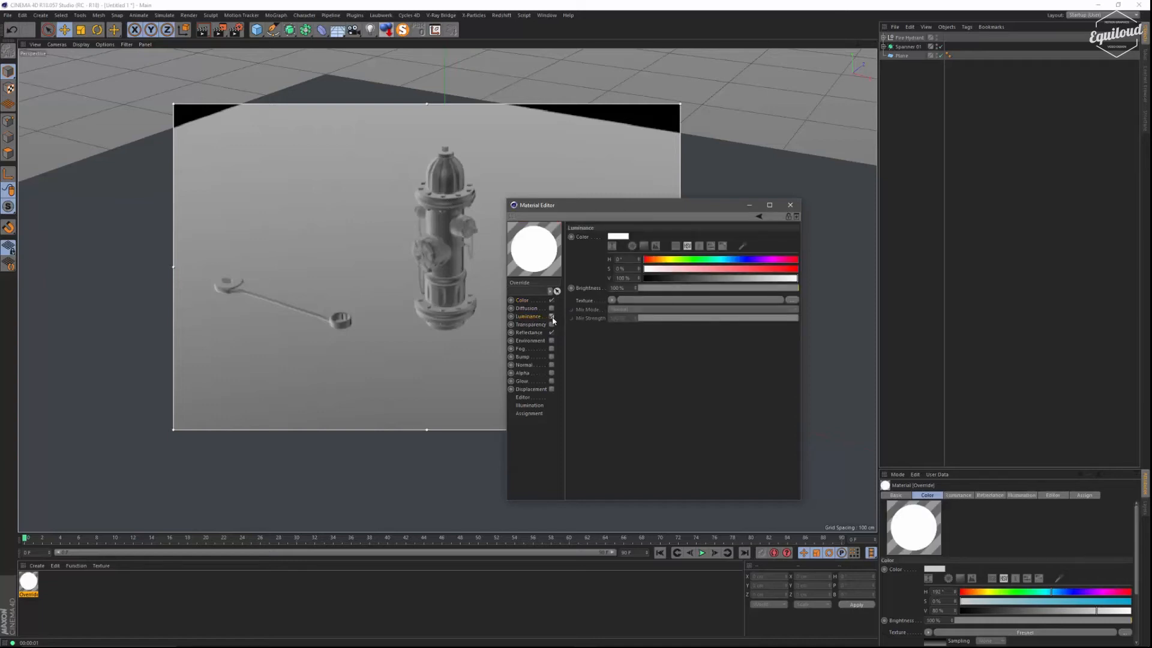
{"action": "left_click", "coordinate": [612, 300]}
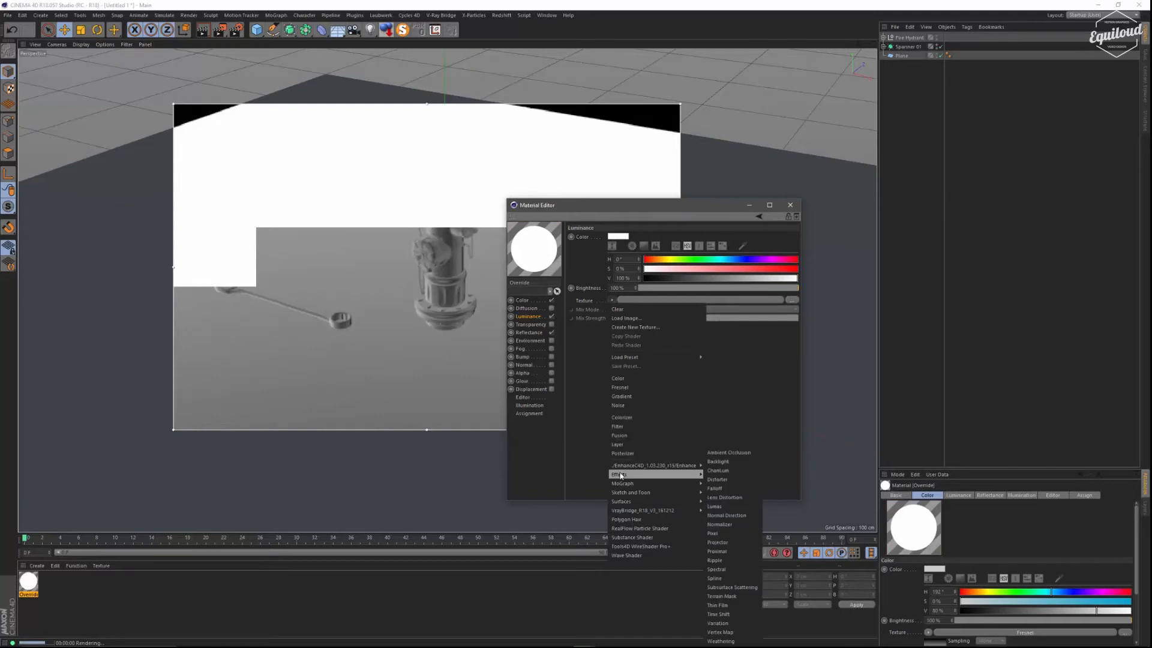
{"action": "left_click", "coordinate": [728, 452]}
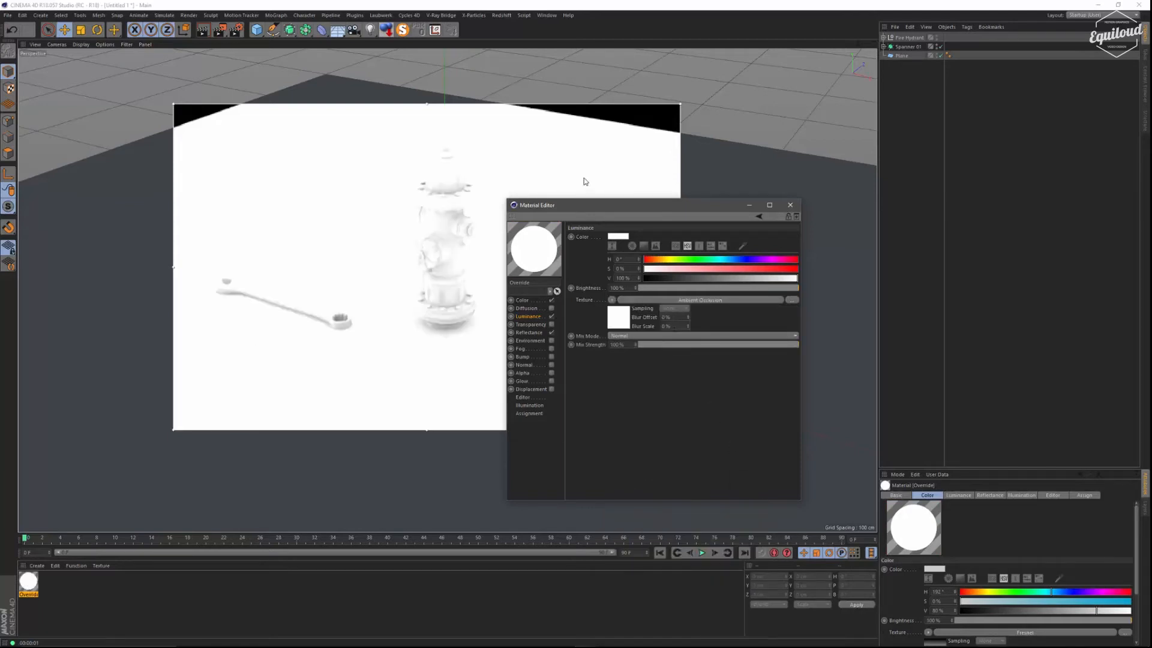
{"action": "mouse_move", "coordinate": [615, 325]}
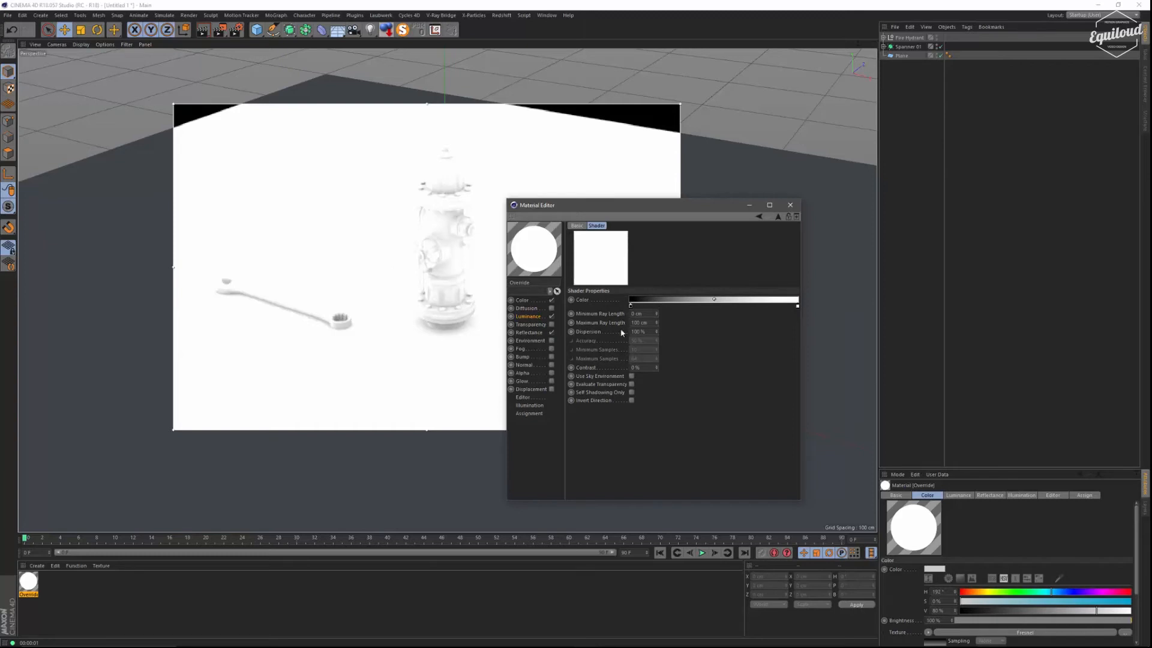
{"action": "mouse_move", "coordinate": [799, 311]}
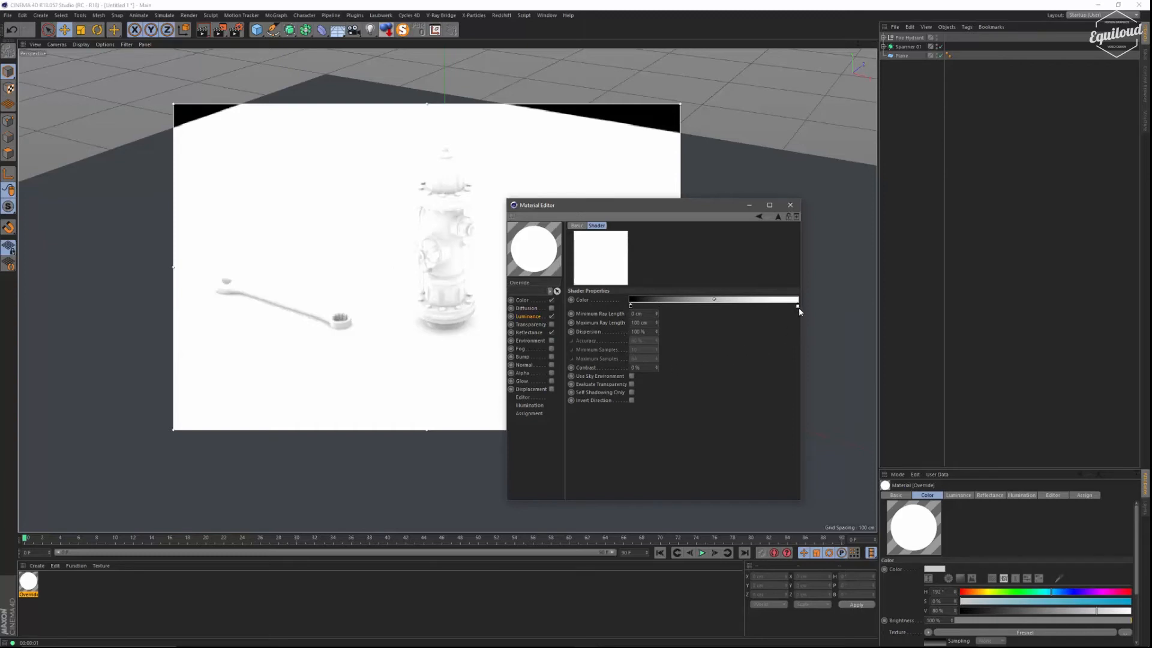
Change the Ambient Occlusion gradient's white end knot to a light grey.
{"action": "left_click", "coordinate": [713, 299]}
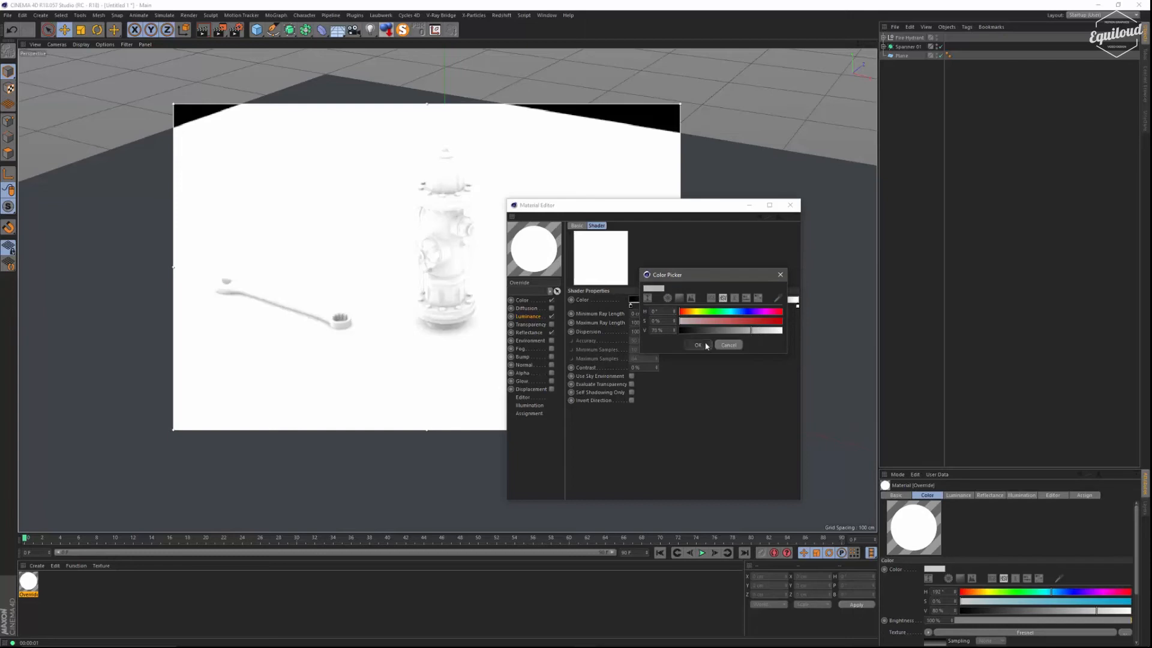
{"action": "left_click", "coordinate": [696, 344]}
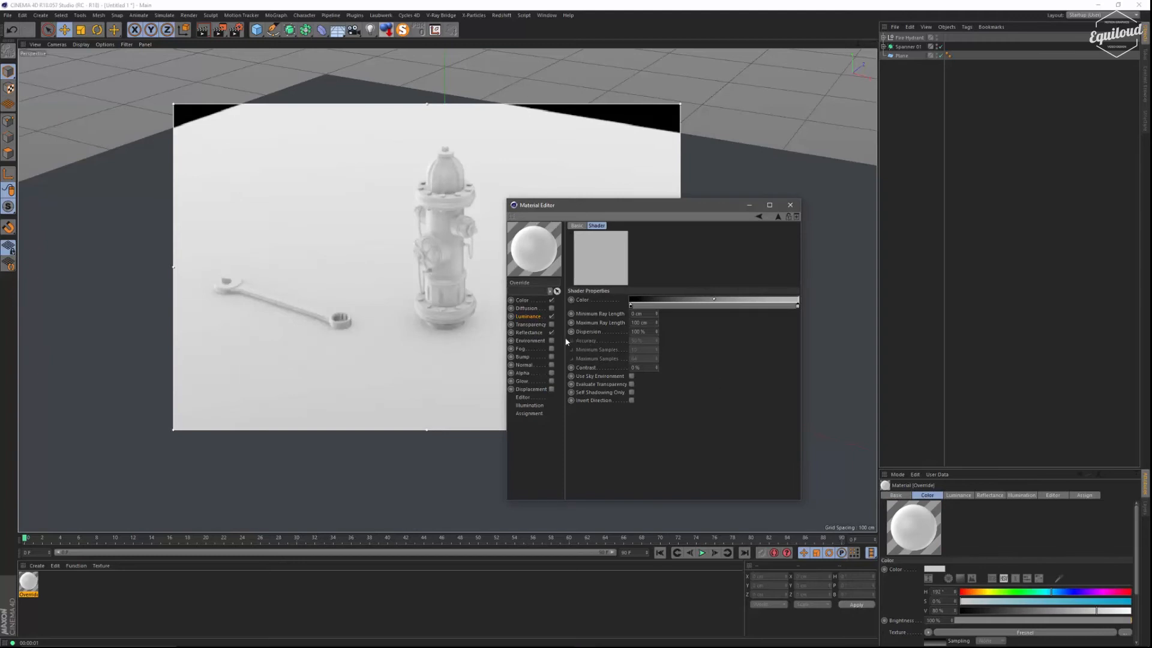
{"action": "mouse_move", "coordinate": [411, 299]}
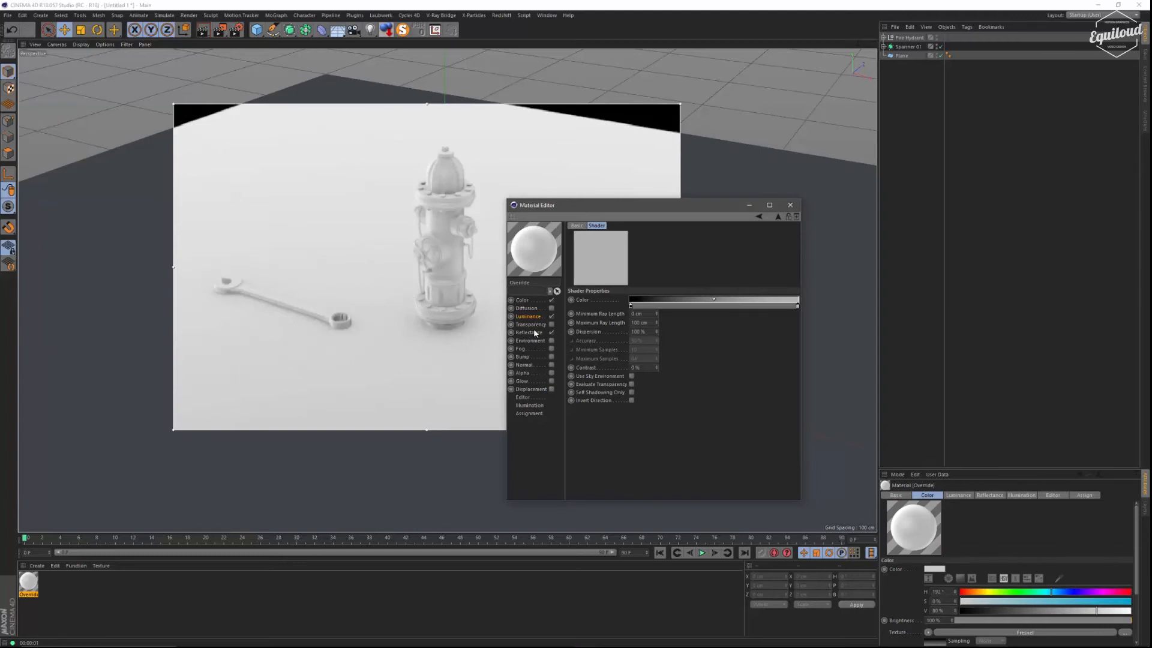
Review the Override material's Reflectance channel and its Default Specular layer.
{"action": "left_click", "coordinate": [528, 332]}
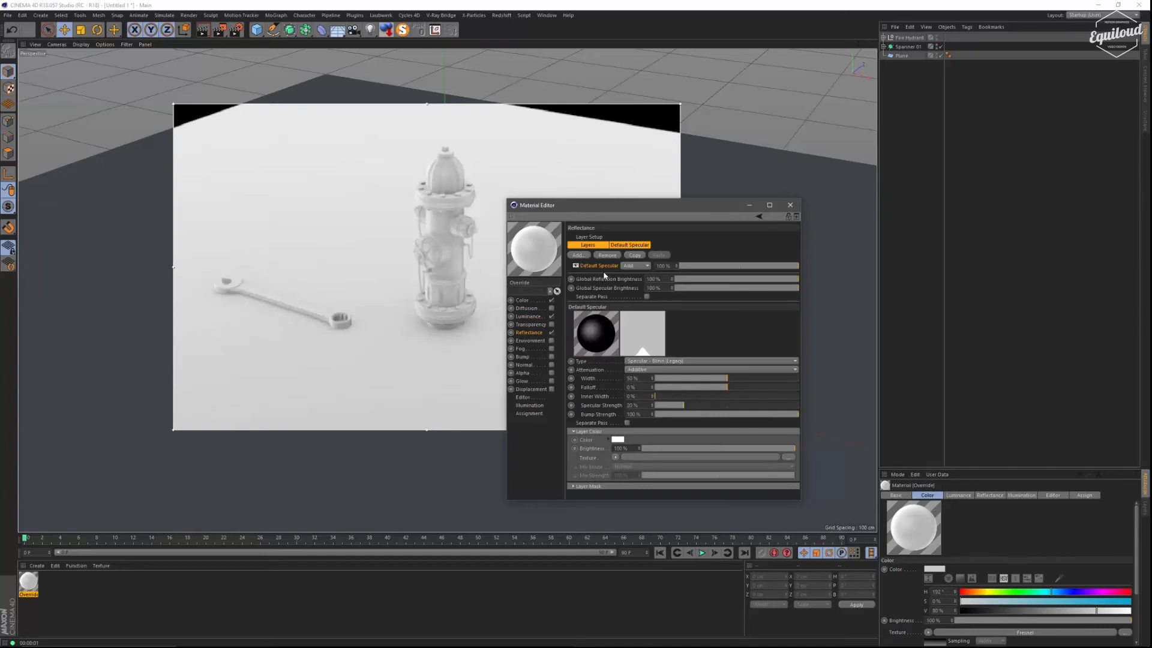
{"action": "mouse_move", "coordinate": [617, 275]}
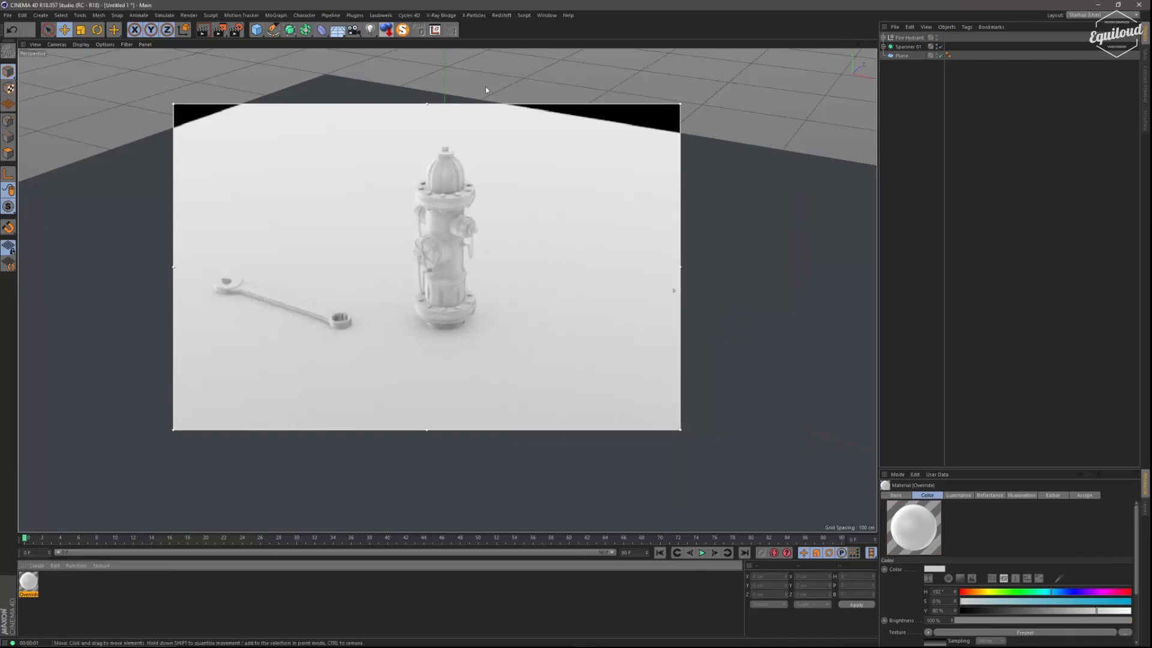
Add a Physical Sky to light the scene, then deselect it to view the render.
{"action": "left_click", "coordinate": [352, 29]}
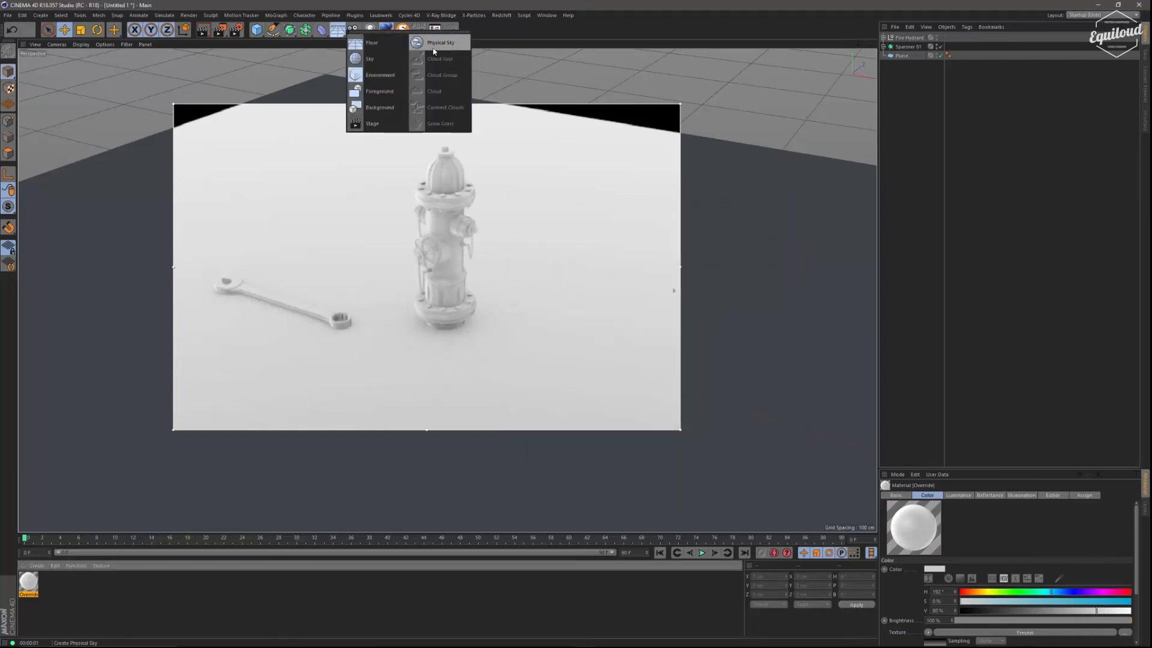
{"action": "left_click", "coordinate": [440, 42]}
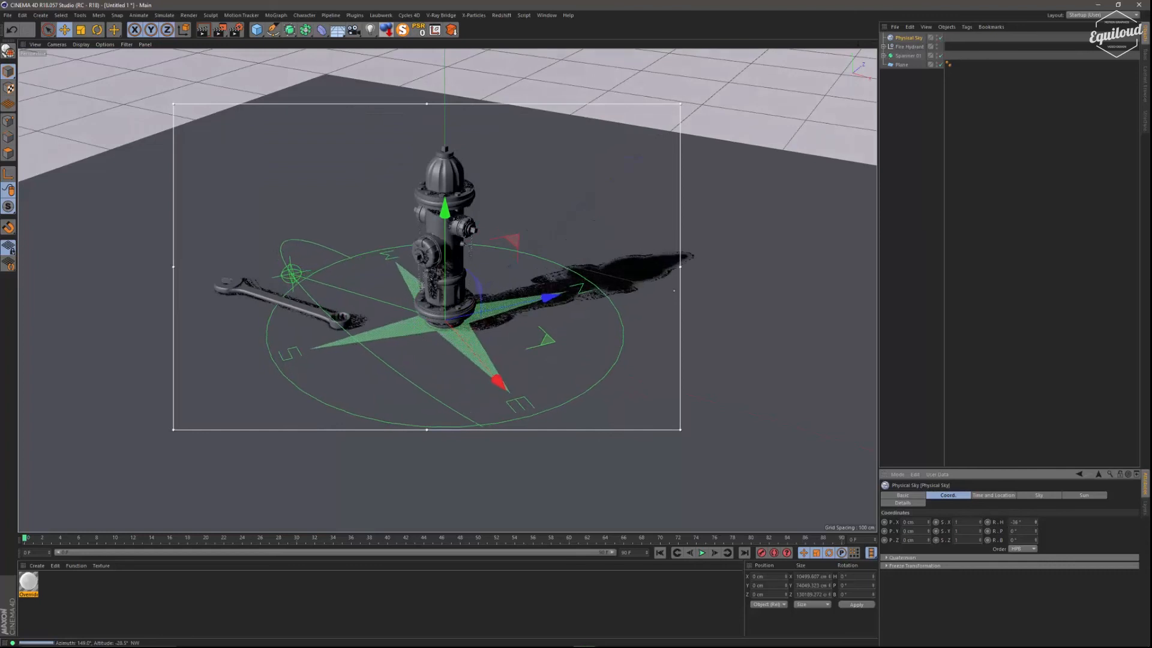
{"action": "left_click", "coordinate": [900, 65]}
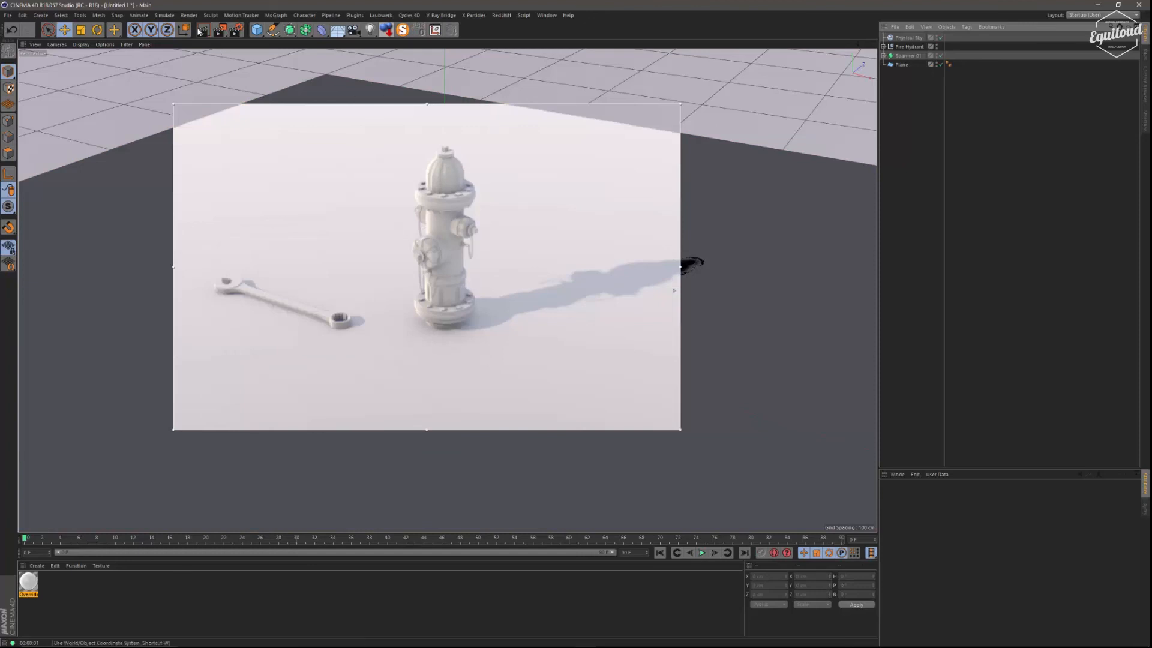
{"action": "mouse_move", "coordinate": [202, 29]}
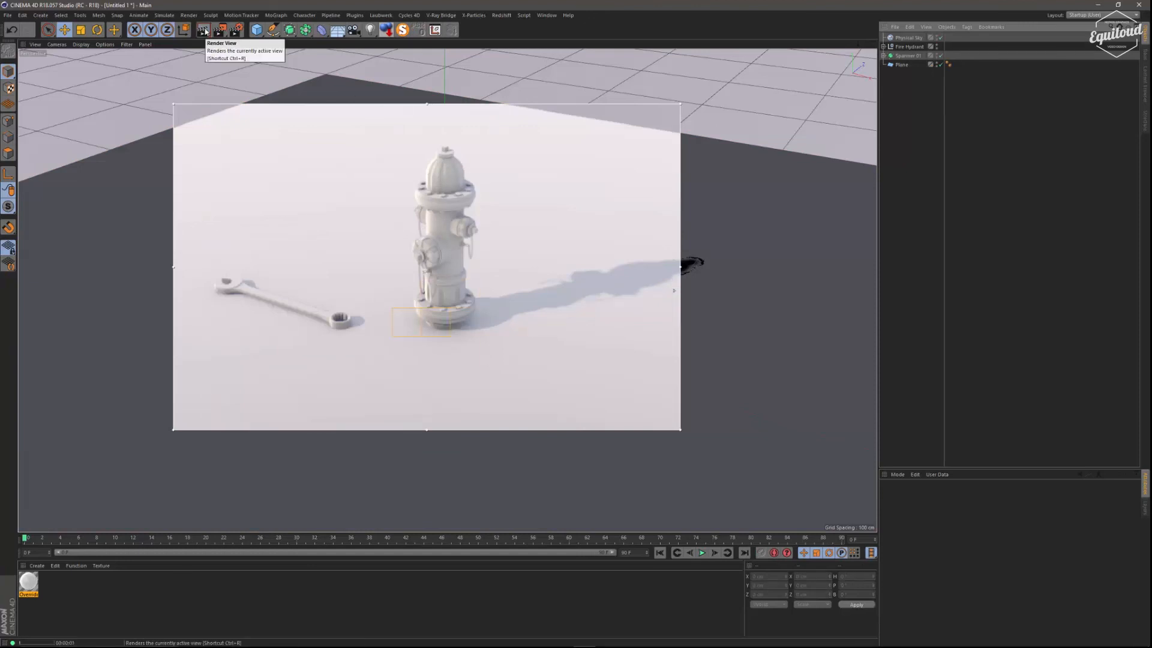